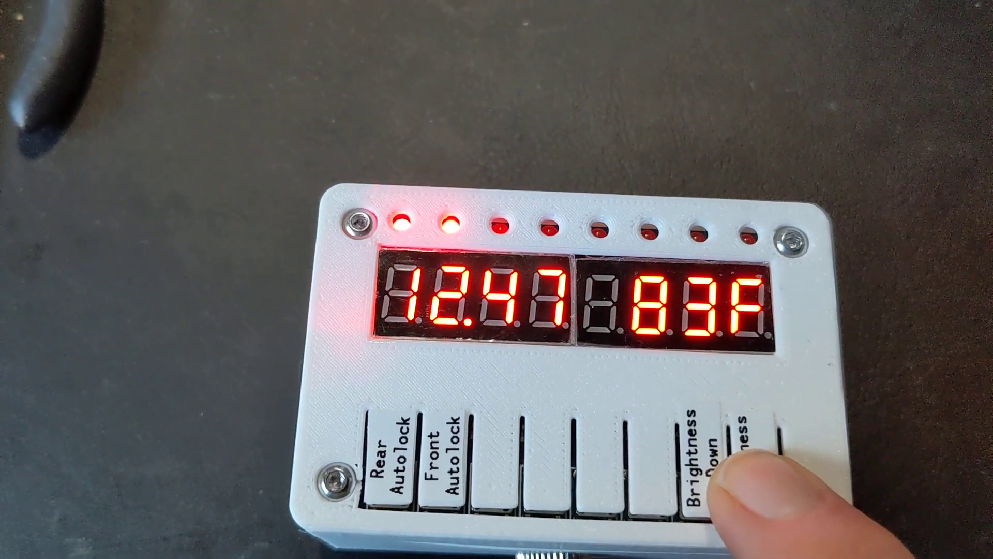
{"action": "left_click", "coordinate": [728, 431]}
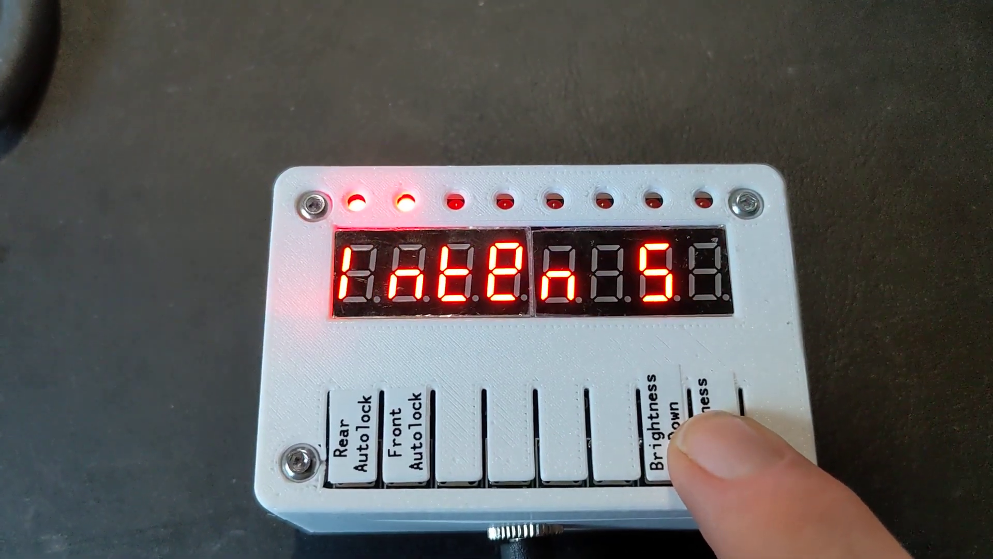
{"action": "left_click", "coordinate": [716, 430]}
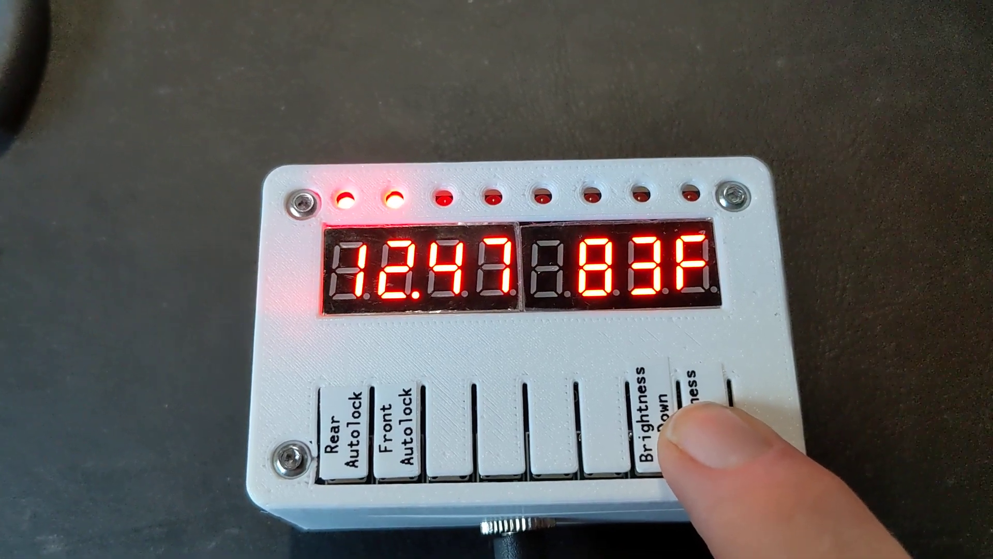